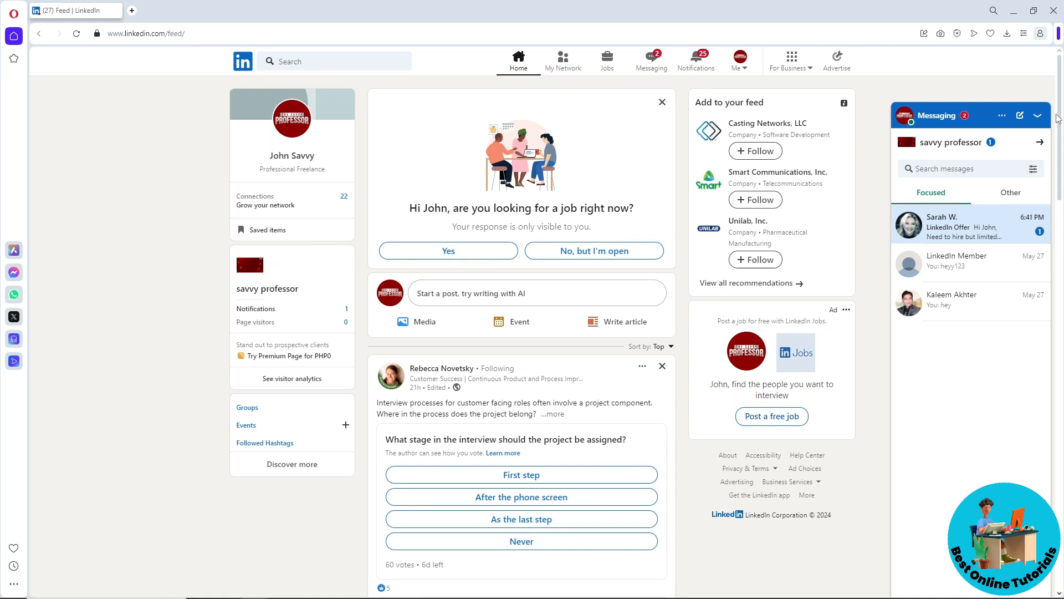
Collapse the messaging panel and refresh the LinkedIn home feed.
click(1038, 115)
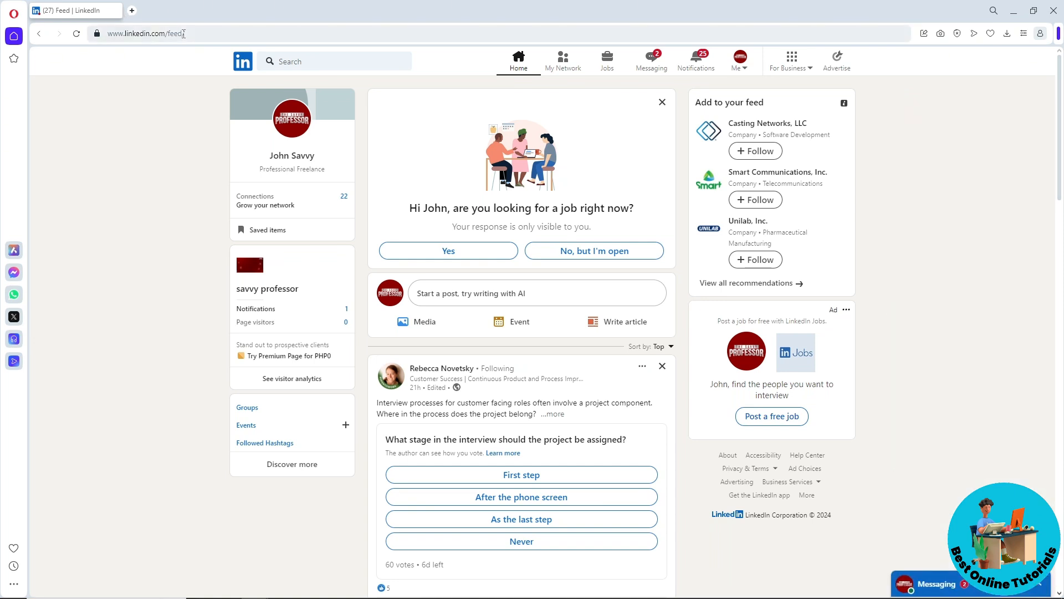
click(77, 33)
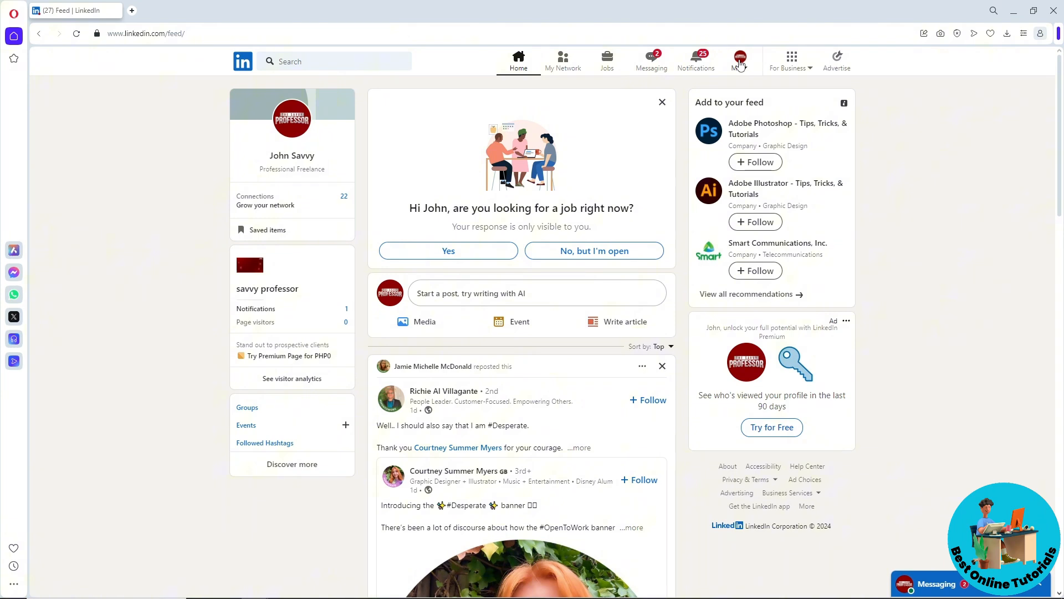
Go from the Me menu to the Settings & Privacy page.
click(739, 58)
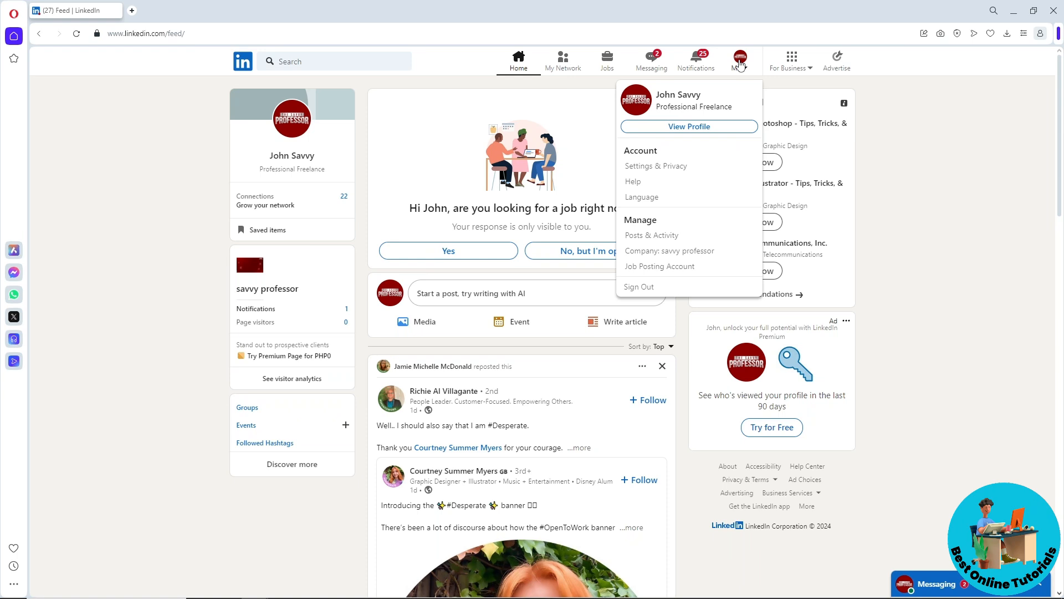
mouse_move(655, 165)
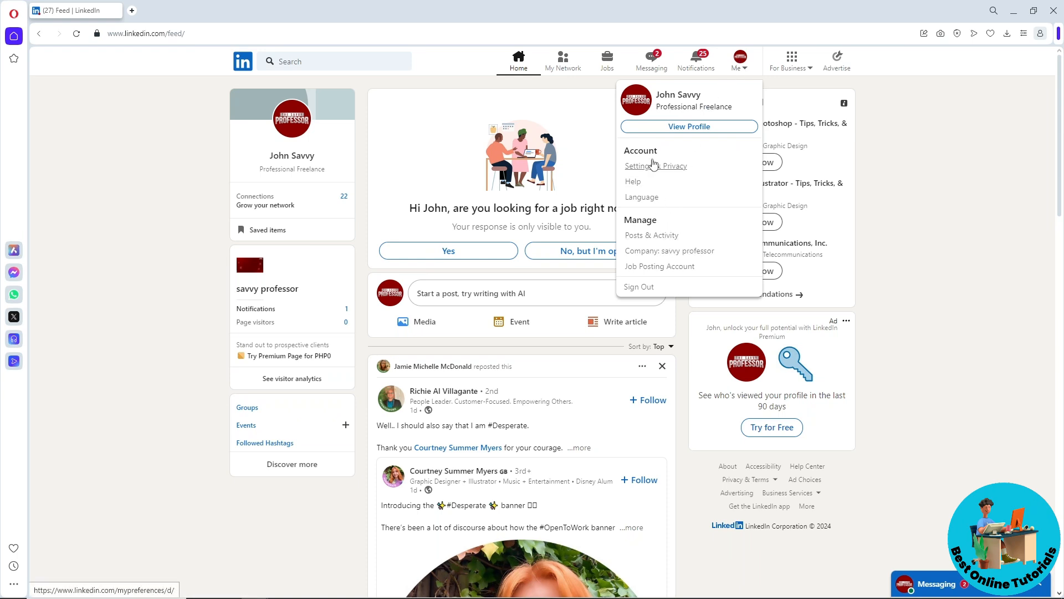
mouse_move(652, 167)
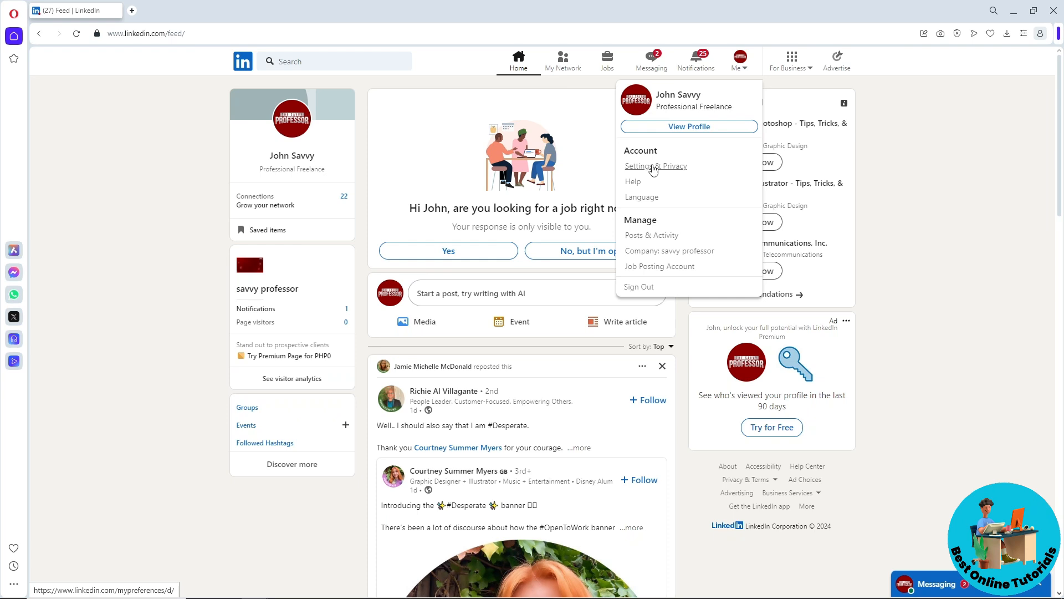
click(655, 165)
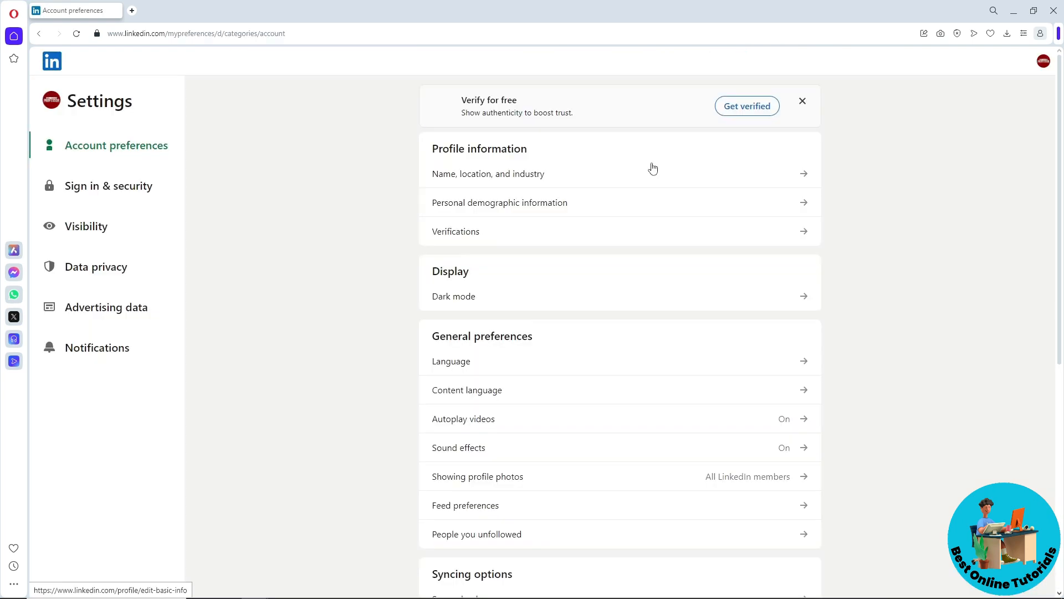
mouse_move(108, 185)
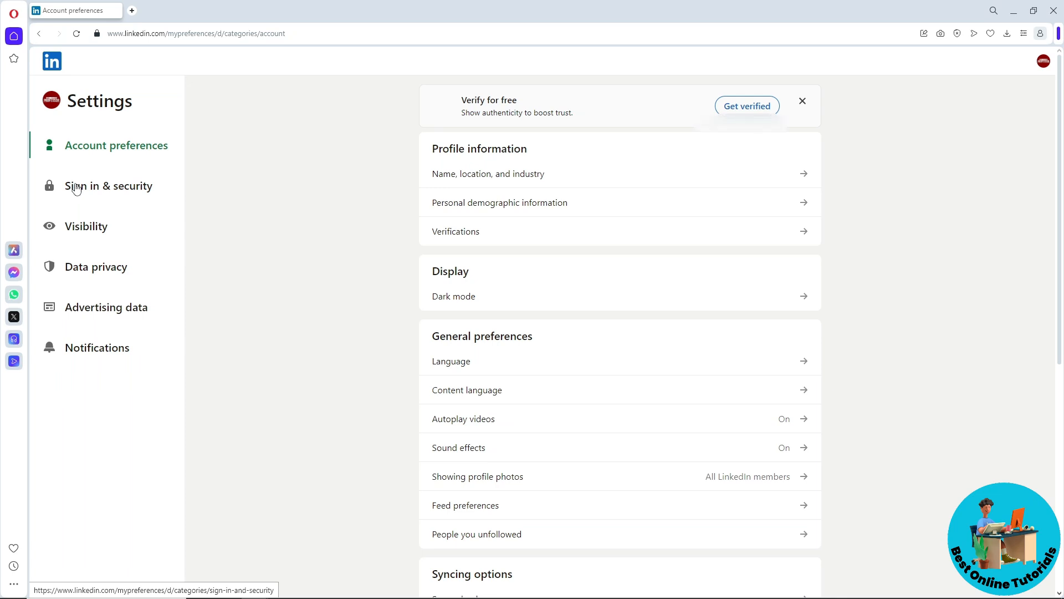
Reach the Change password form under Sign in & security.
click(107, 185)
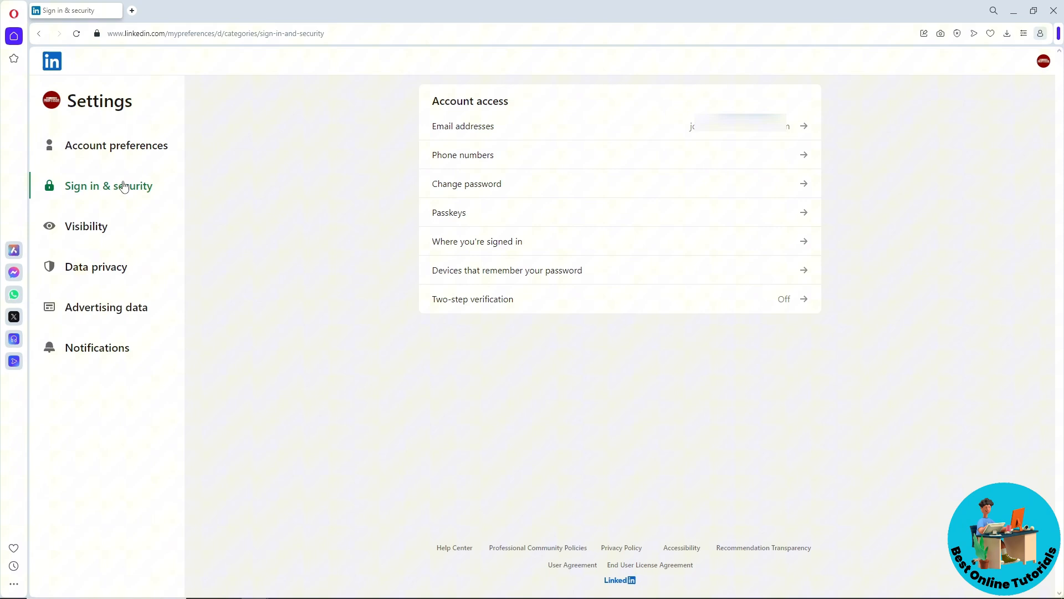
mouse_move(425, 127)
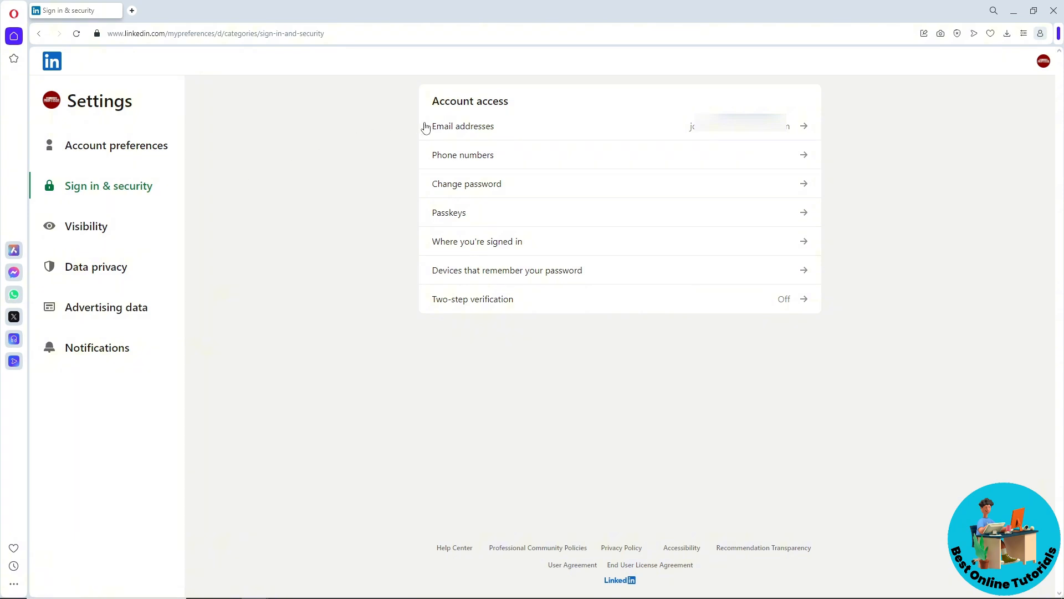
mouse_move(482, 187)
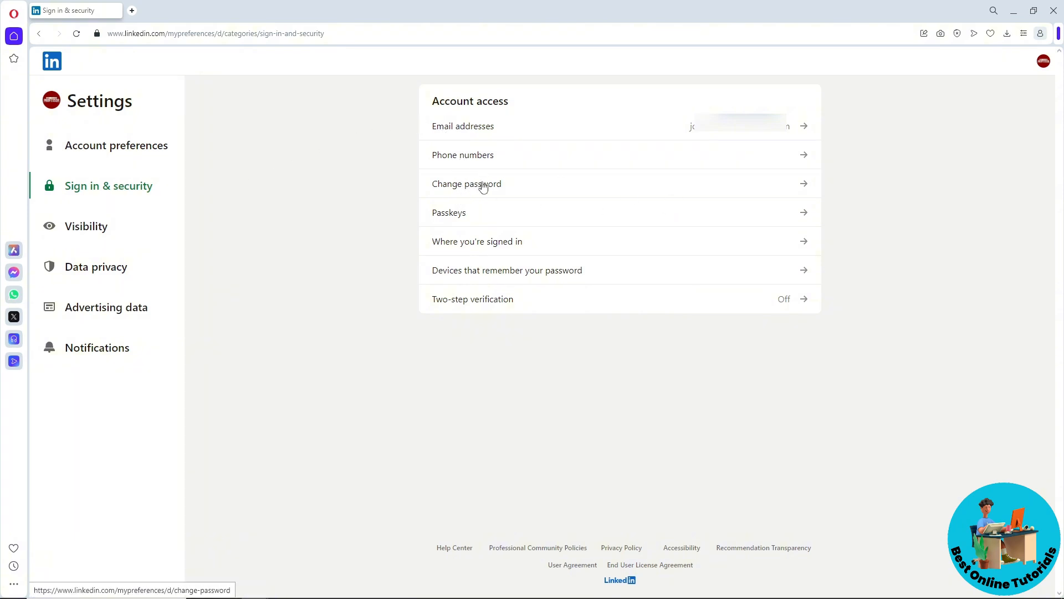
click(467, 183)
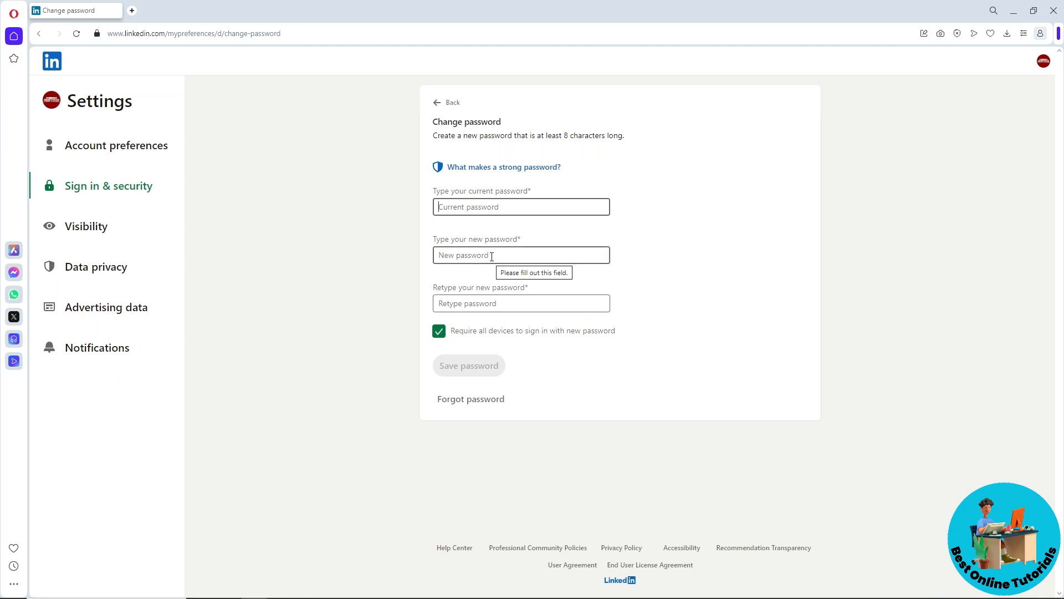
Place the cursor in the current password field of the Change password form.
click(521, 303)
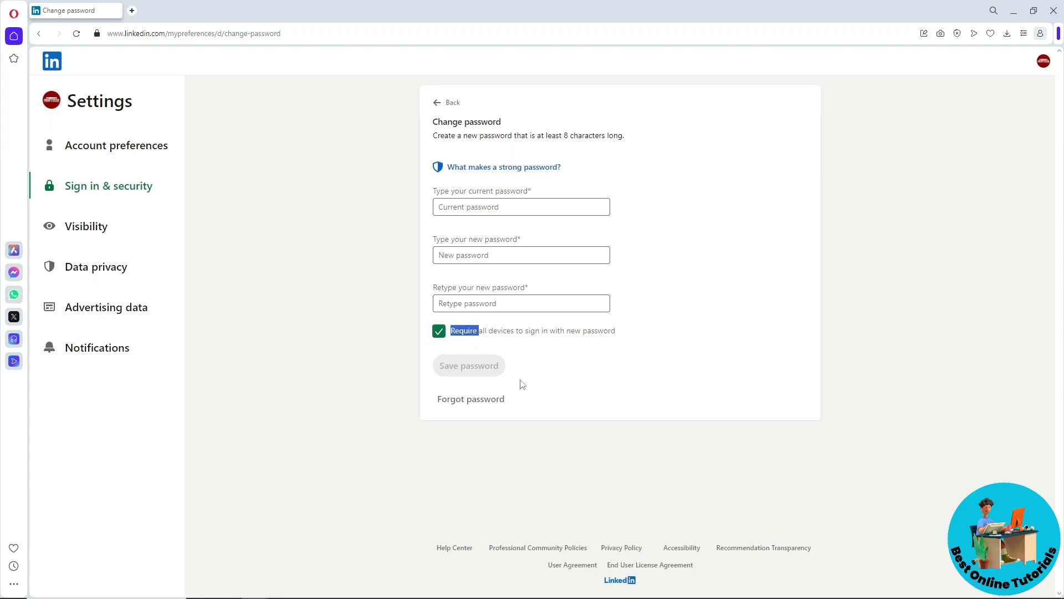
mouse_move(740, 256)
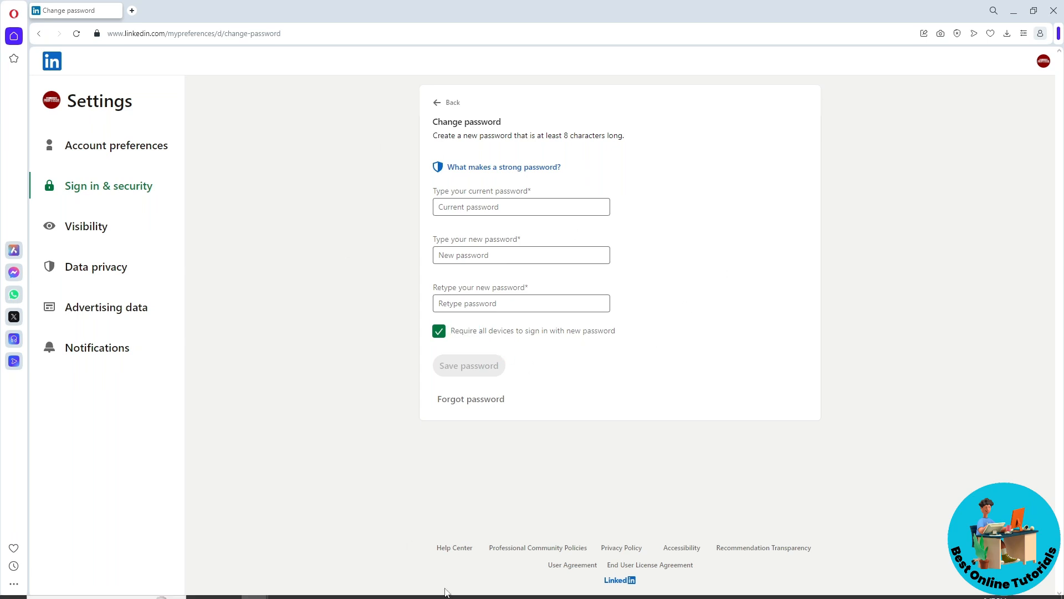
mouse_move(452, 588)
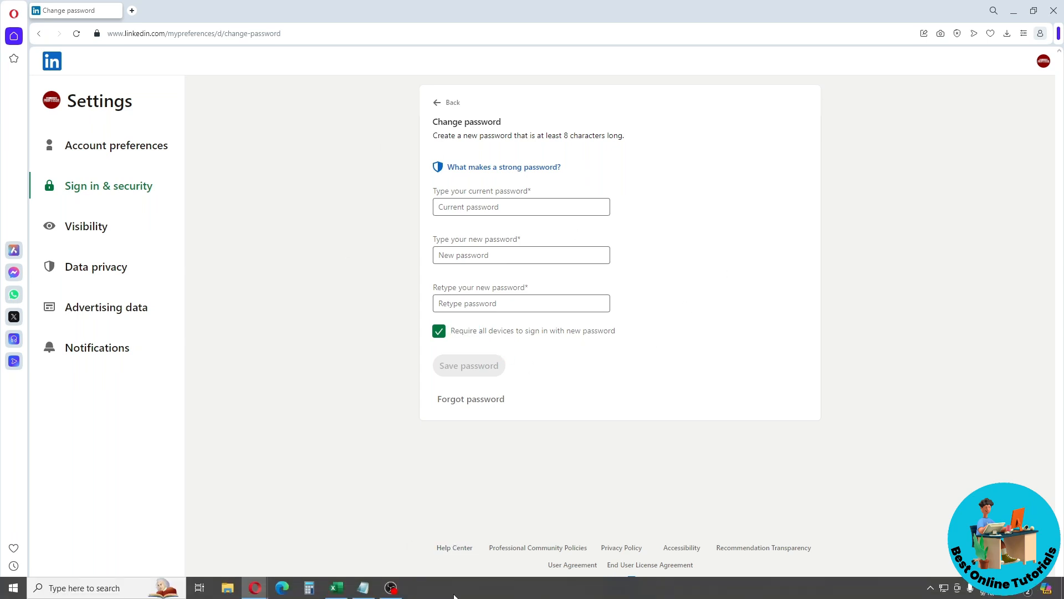